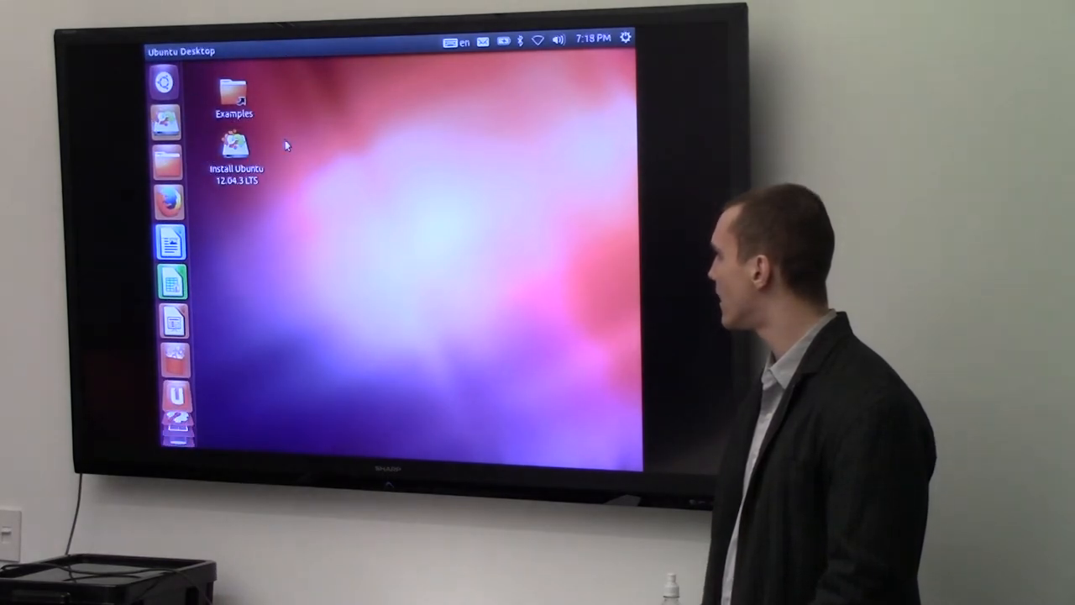
pyautogui.moveTo(400, 171)
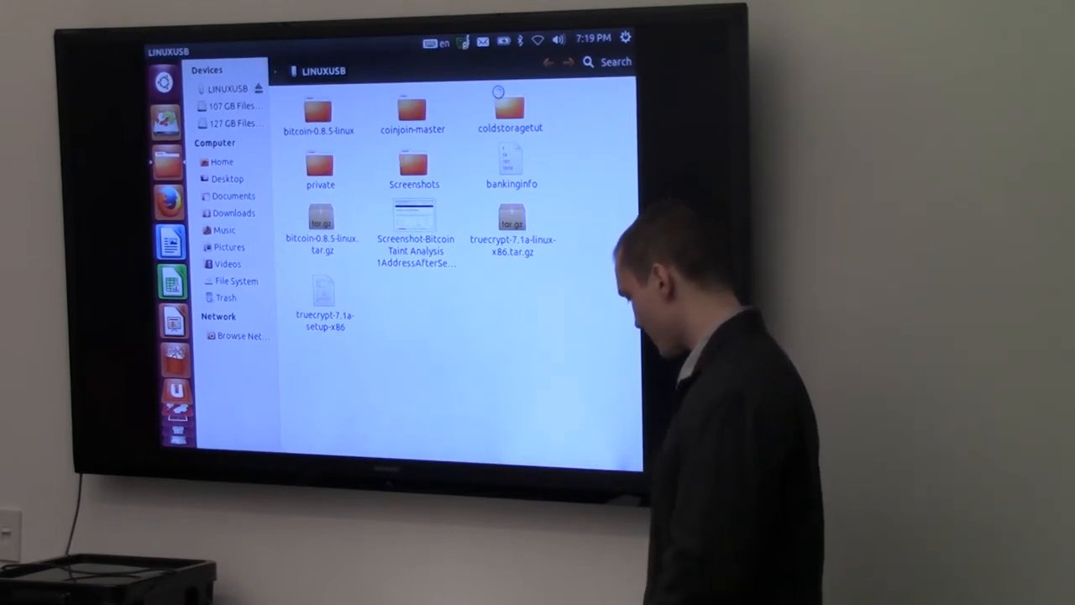
# Open the coldstoragetut folder on the LINUXUSB drive, showing the Bitcoin and TrueCrypt archives
pyautogui.doubleClick(510, 114)
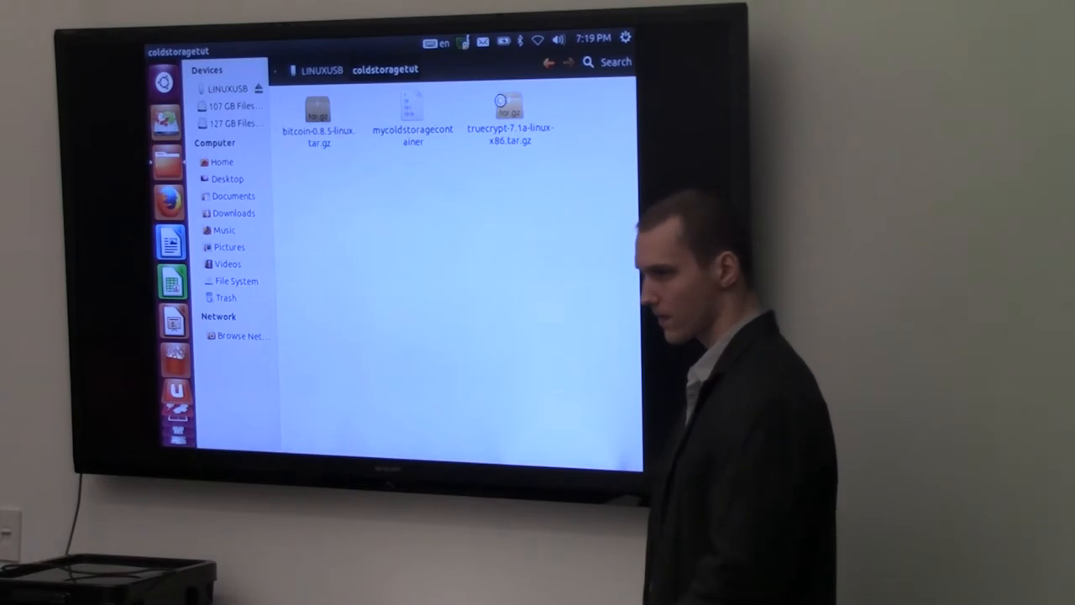
pyautogui.doubleClick(507, 114)
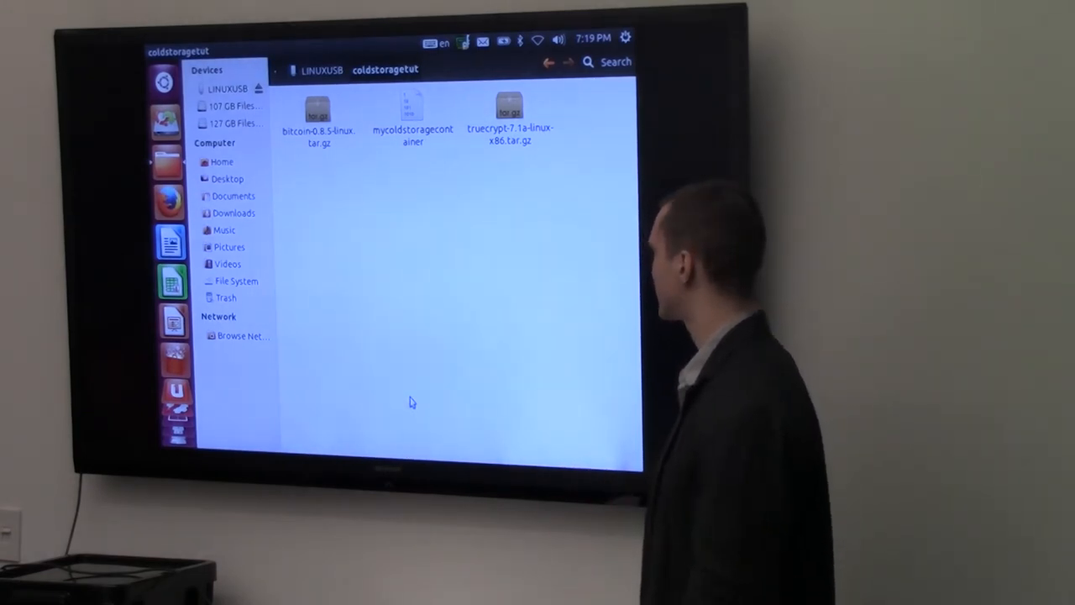
pyautogui.moveTo(447, 206)
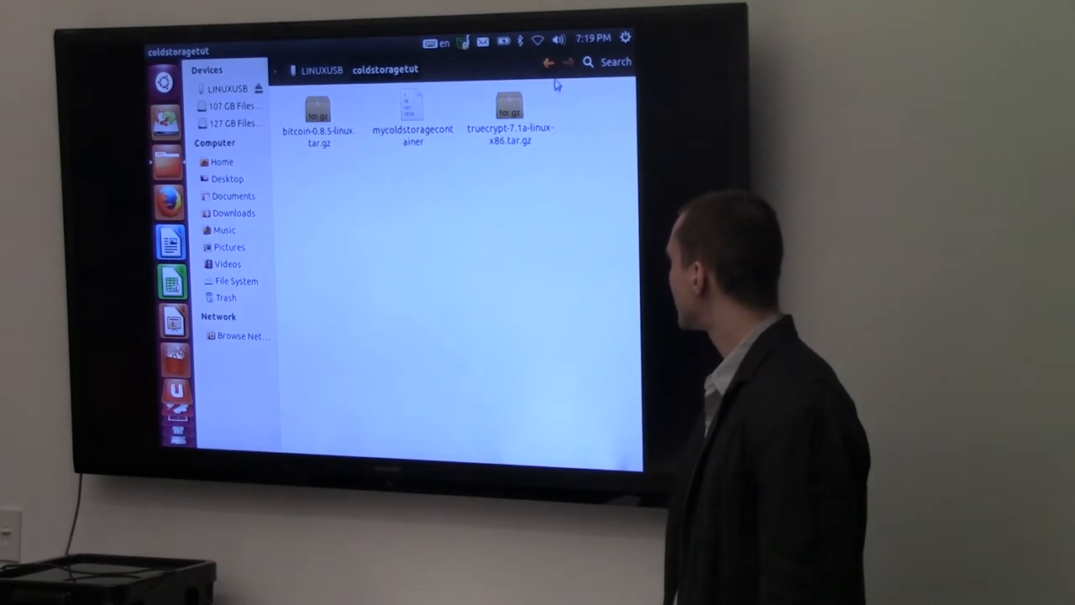
# Select both tar.gz archives, copy them and go to the Home folder to paste
pyautogui.click(318, 114)
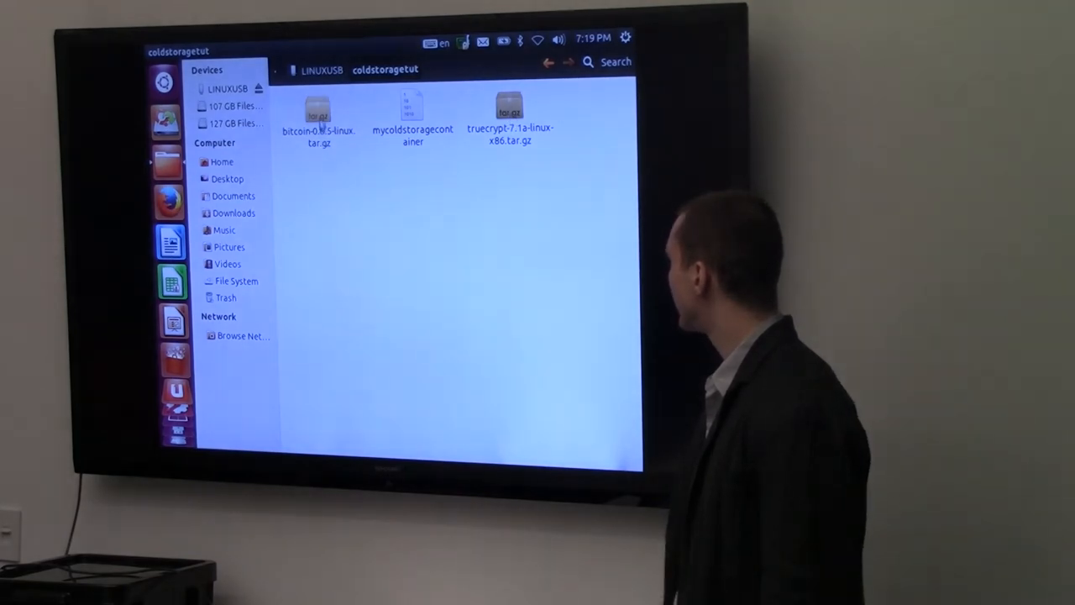
pyautogui.click(317, 118)
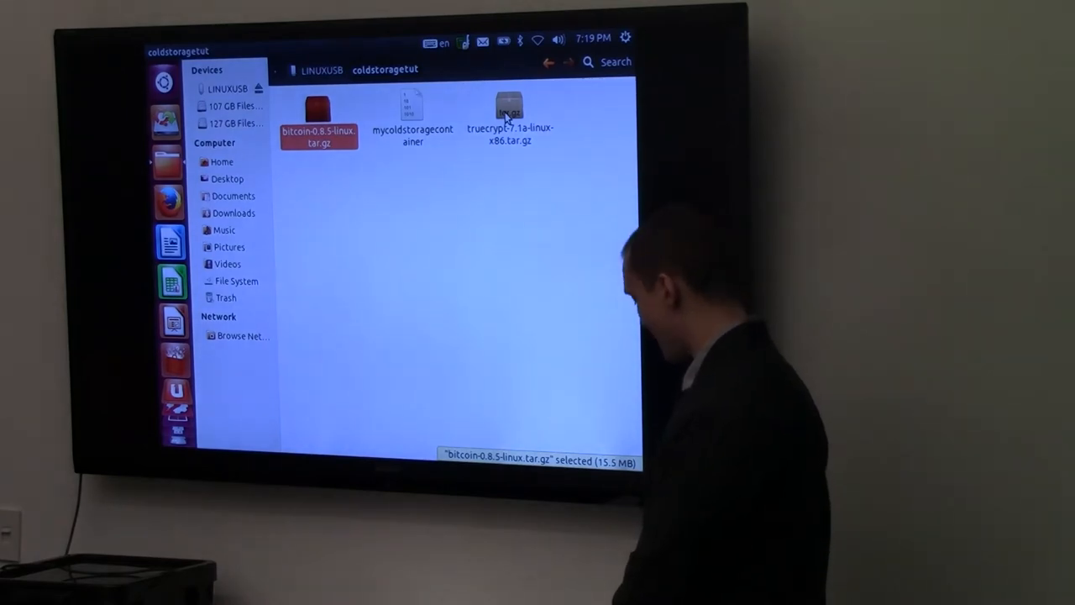
pyautogui.click(511, 114)
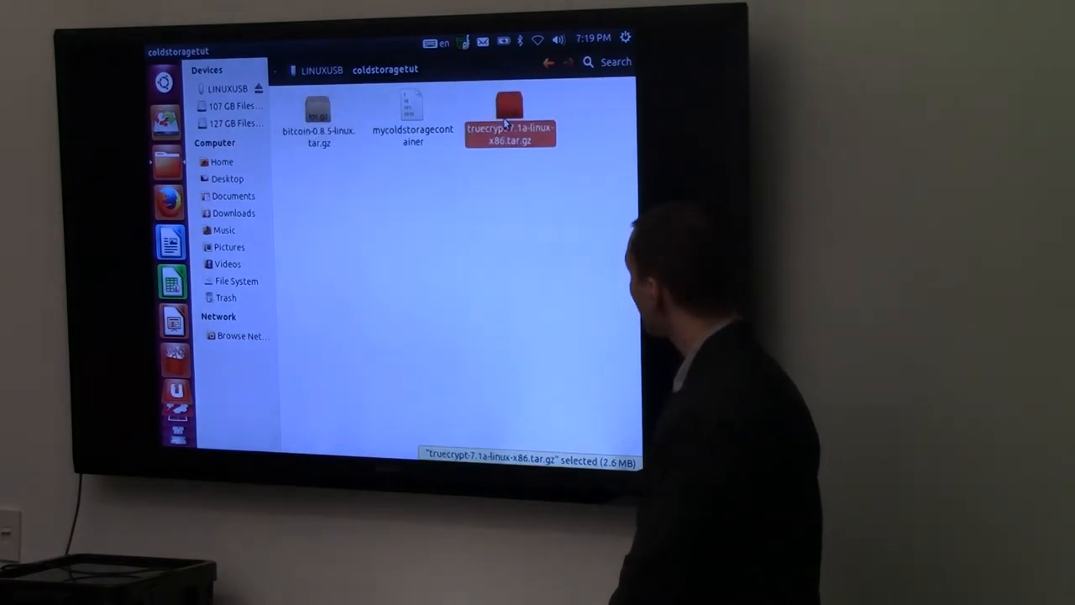
pyautogui.click(317, 118)
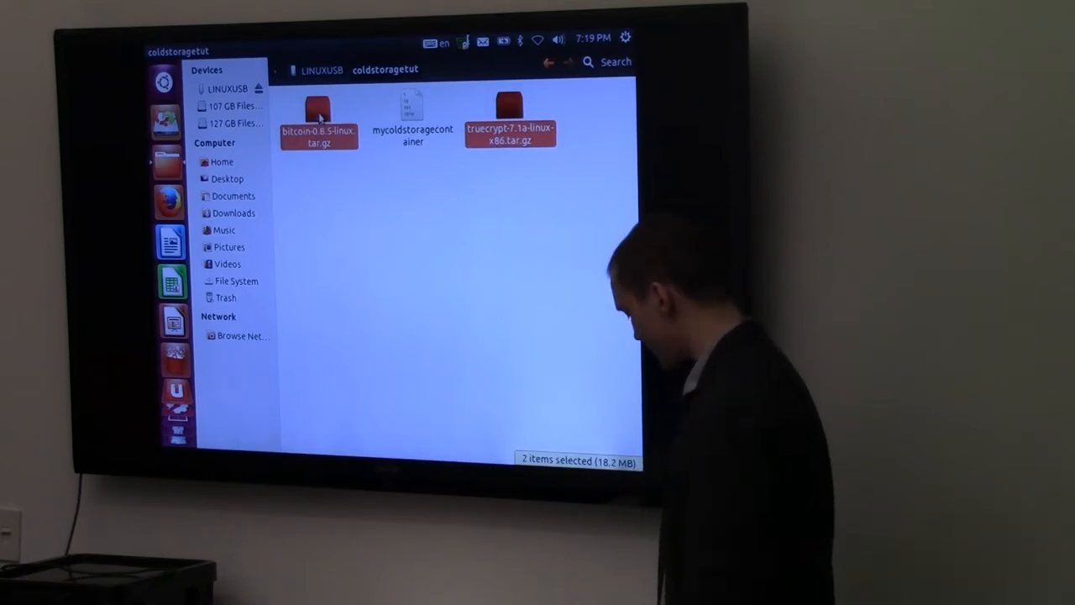
pyautogui.rightClick(320, 118)
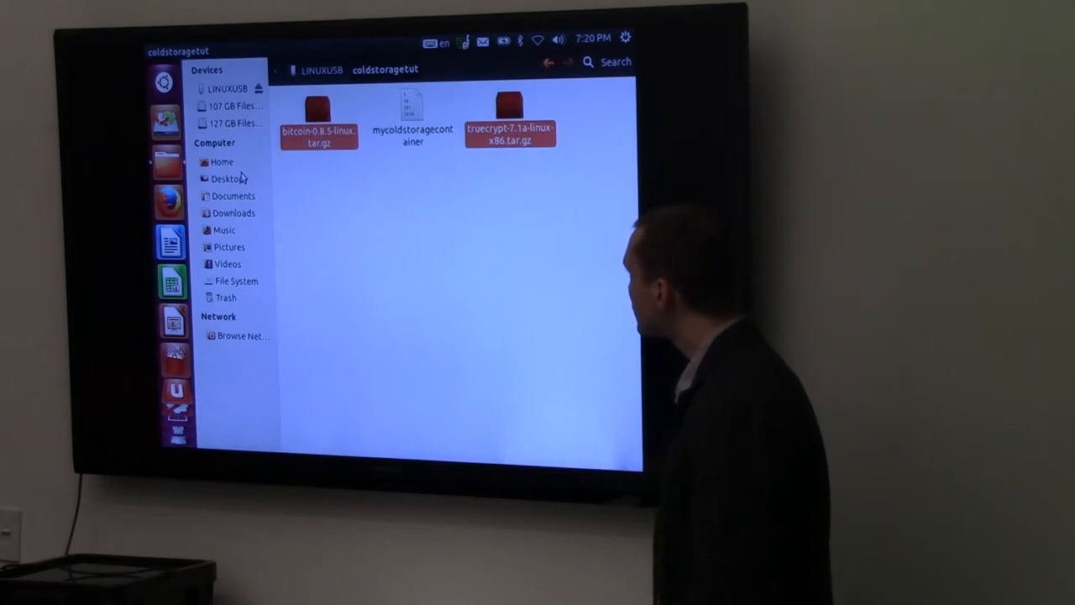
pyautogui.click(222, 161)
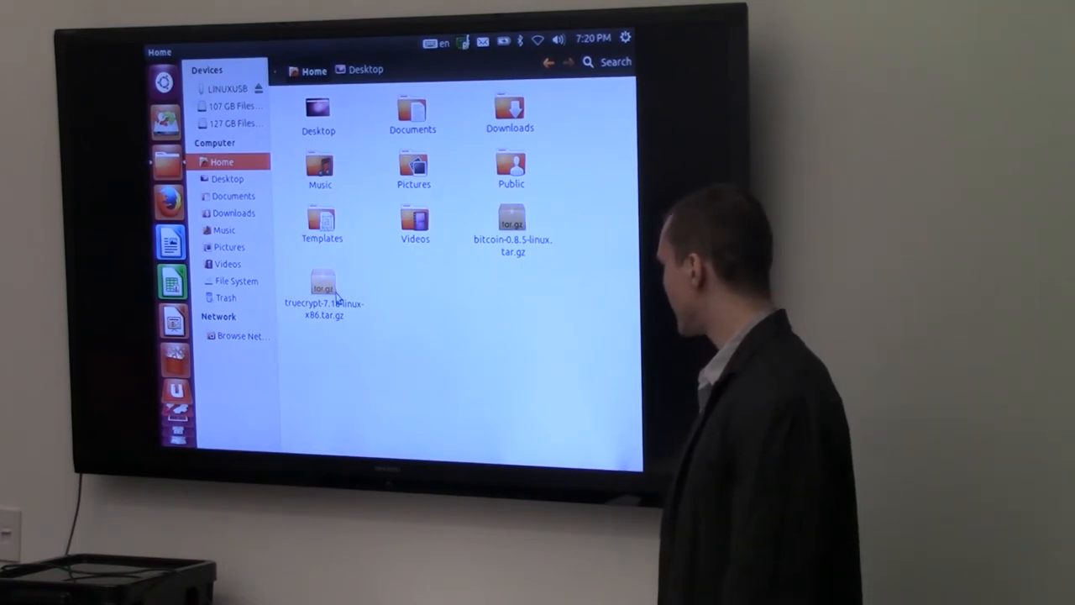
# Extract the truecrypt-7.1a archive into Home and launch its setup file
pyautogui.rightClick(323, 294)
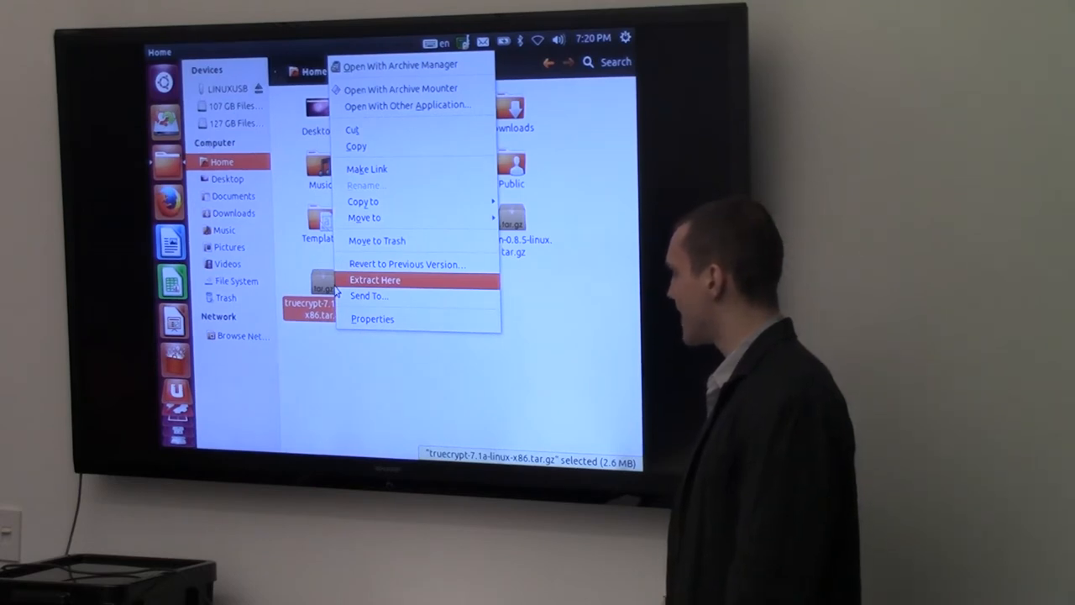
pyautogui.moveTo(407, 264)
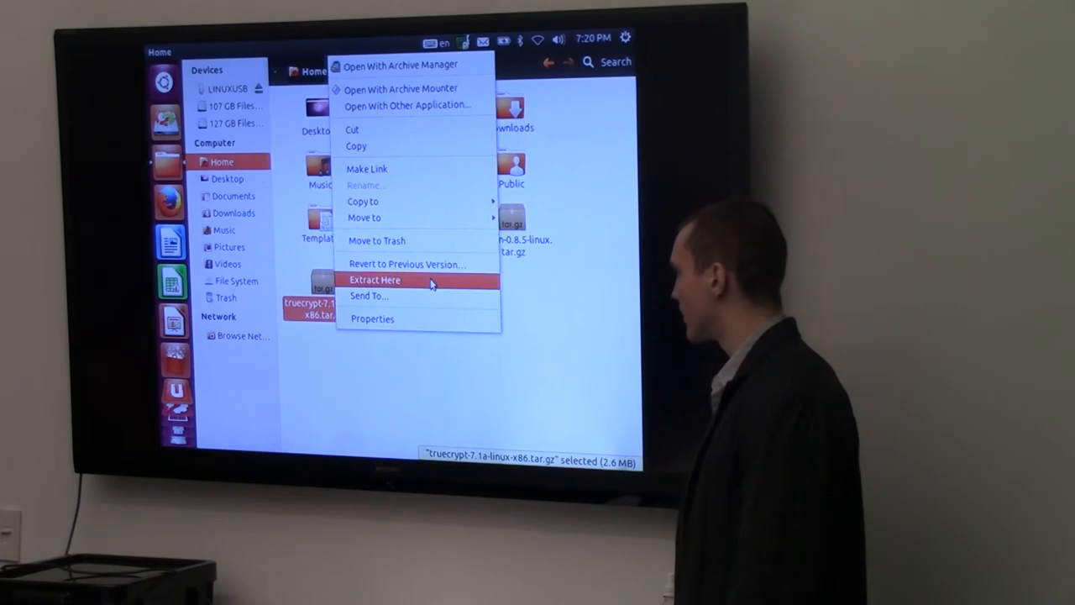
pyautogui.click(375, 279)
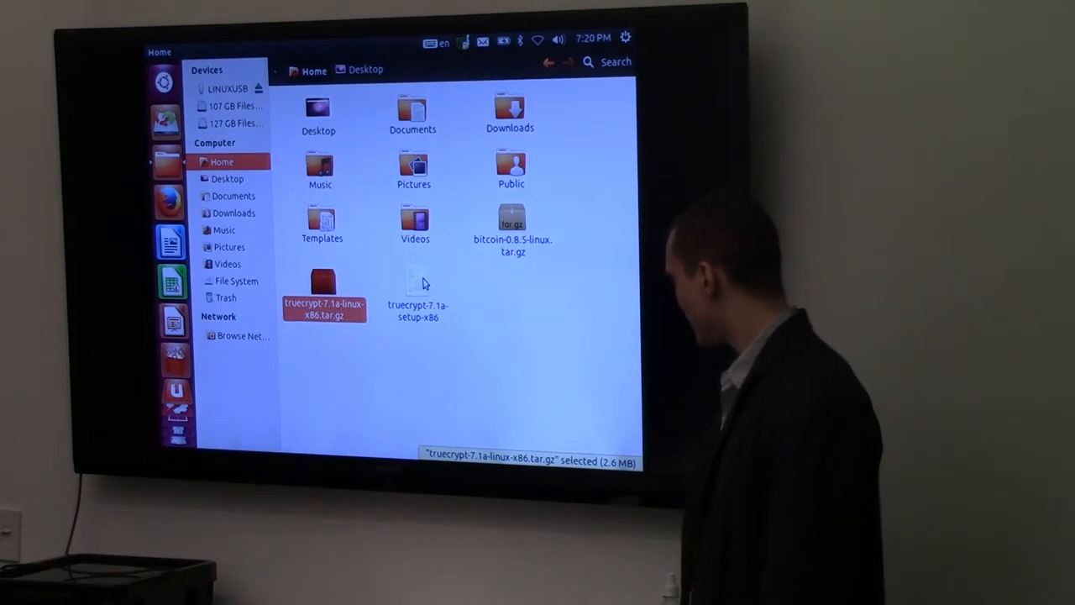
pyautogui.click(416, 294)
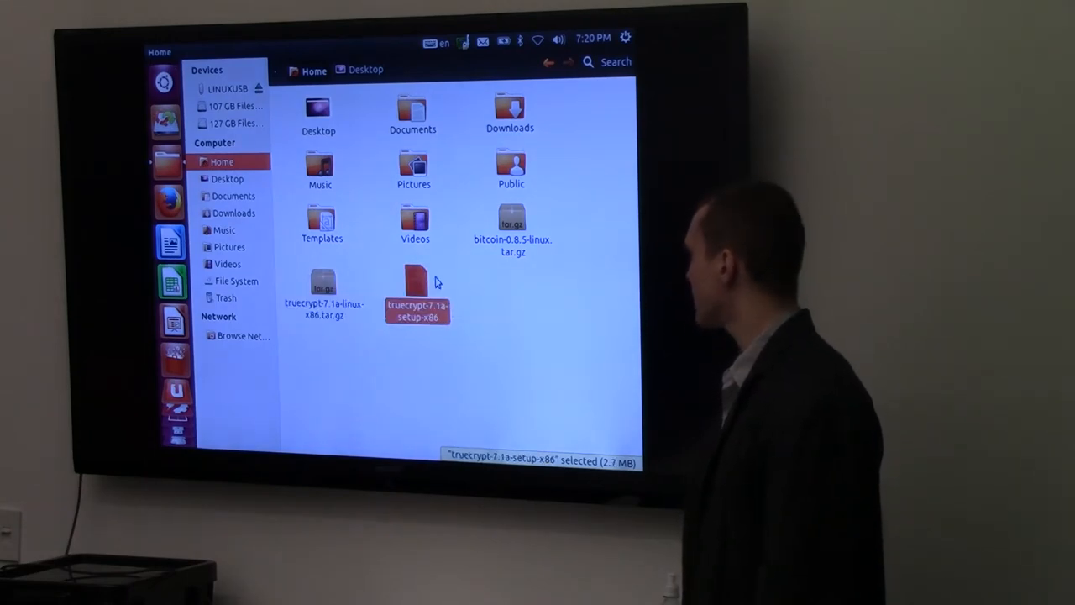
pyautogui.doubleClick(417, 294)
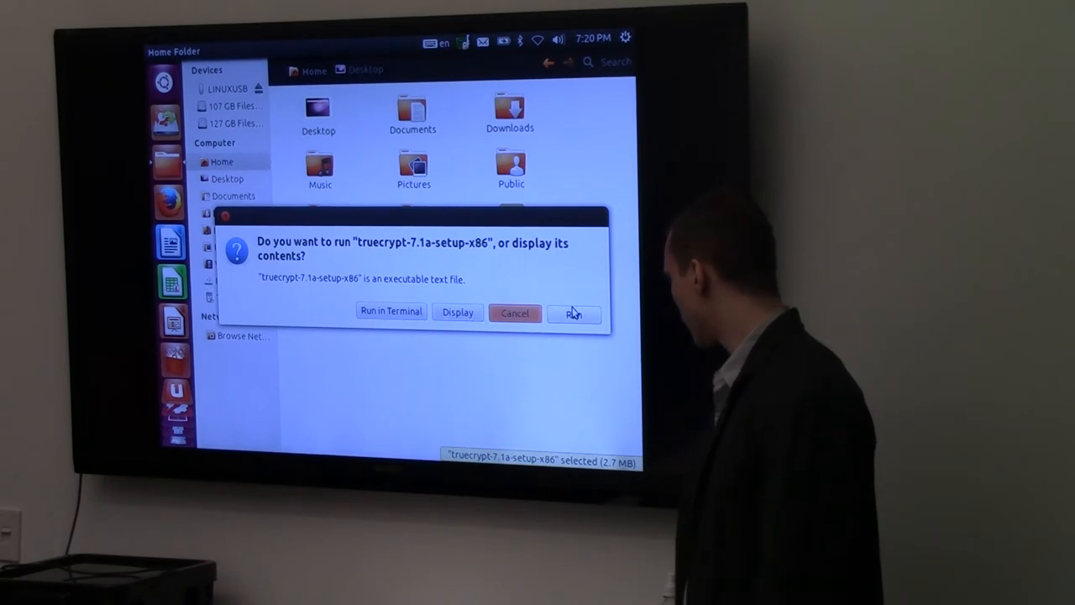
# Run the setup in Terminal, install TrueCrypt and accept its licence terms
pyautogui.click(575, 313)
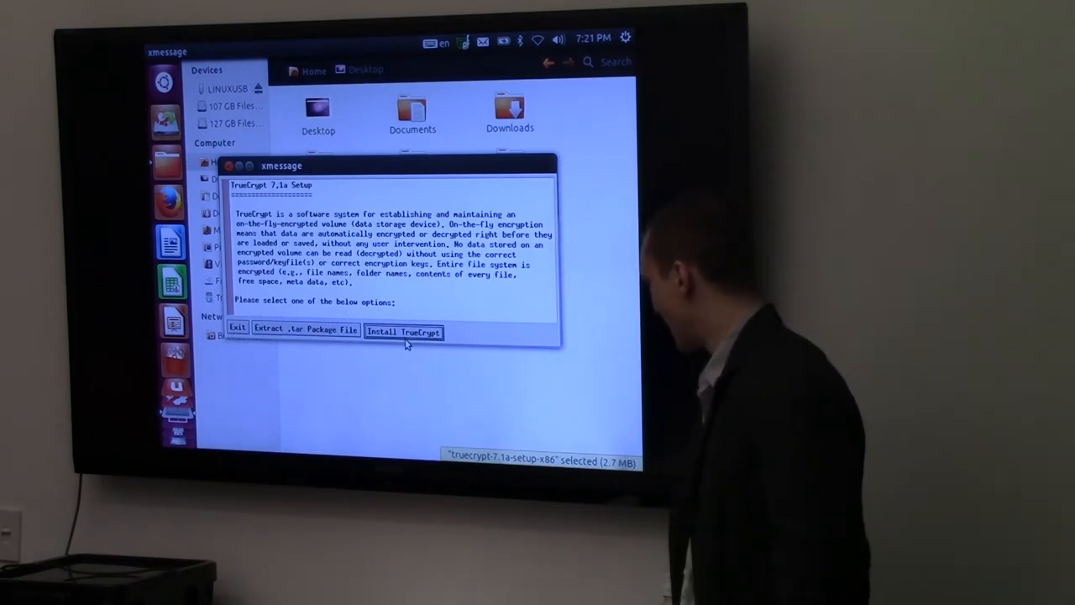
pyautogui.click(403, 331)
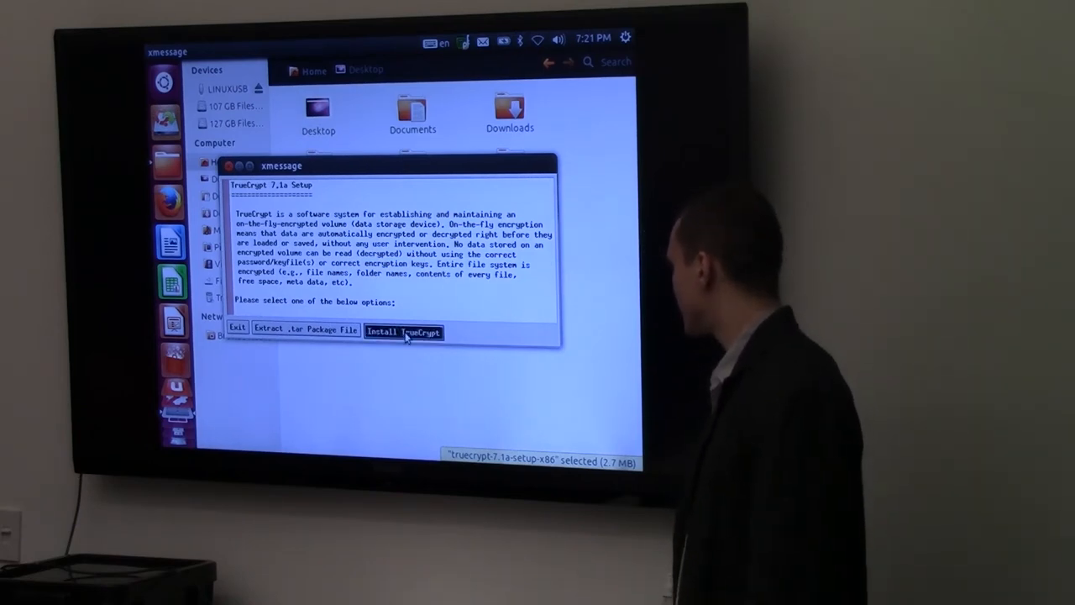
pyautogui.click(403, 331)
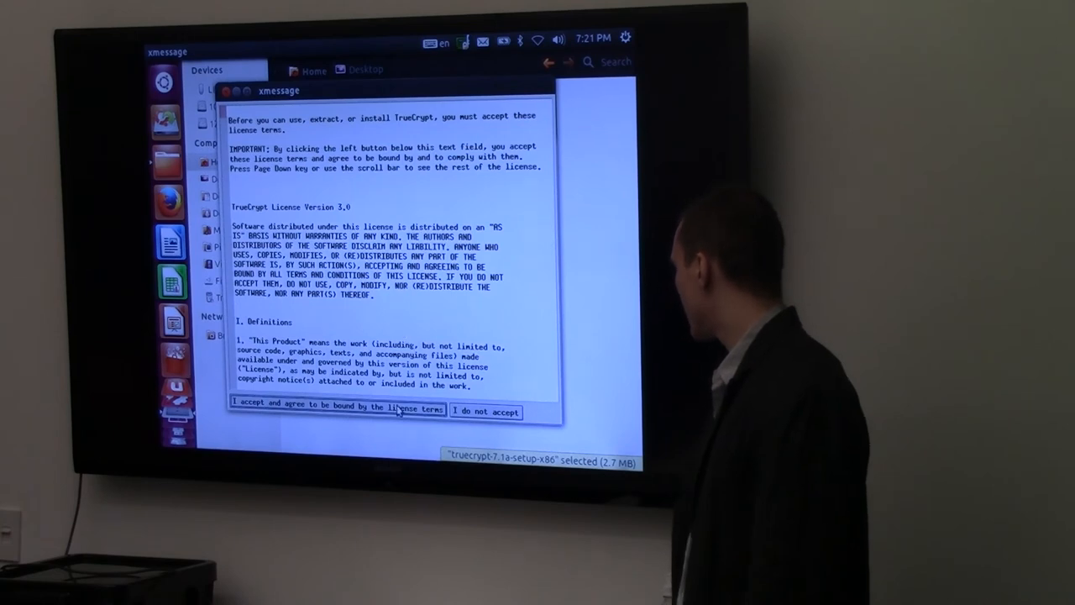
pyautogui.click(336, 409)
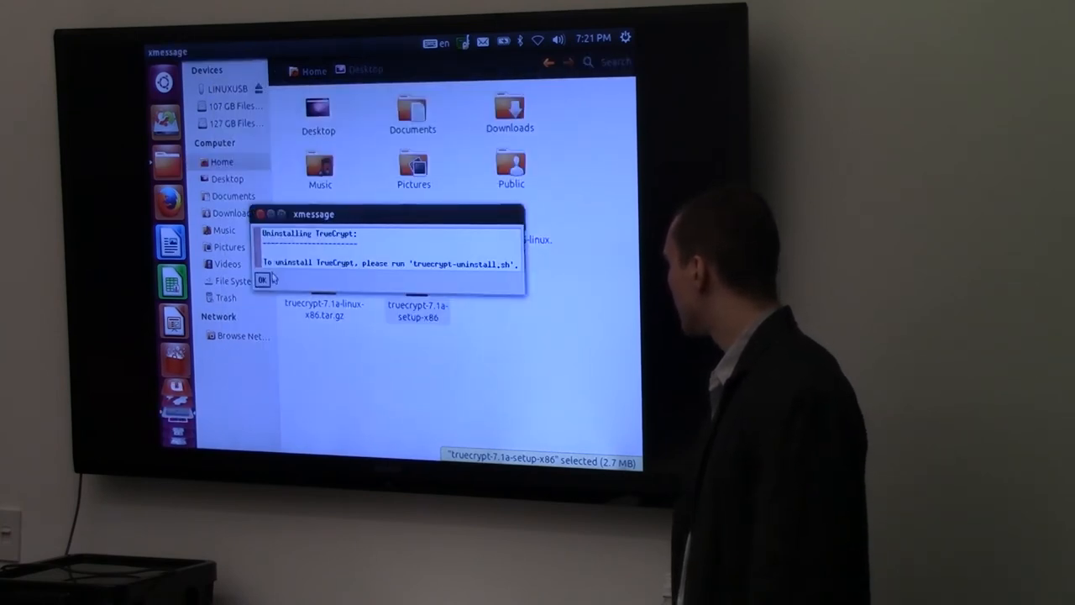
pyautogui.click(262, 279)
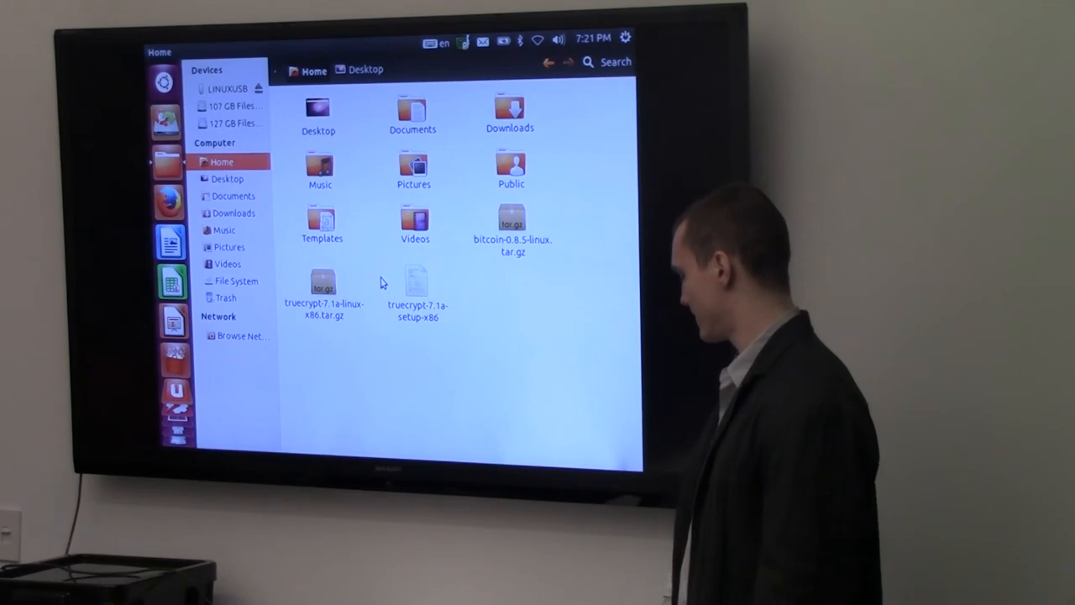
pyautogui.moveTo(471, 267)
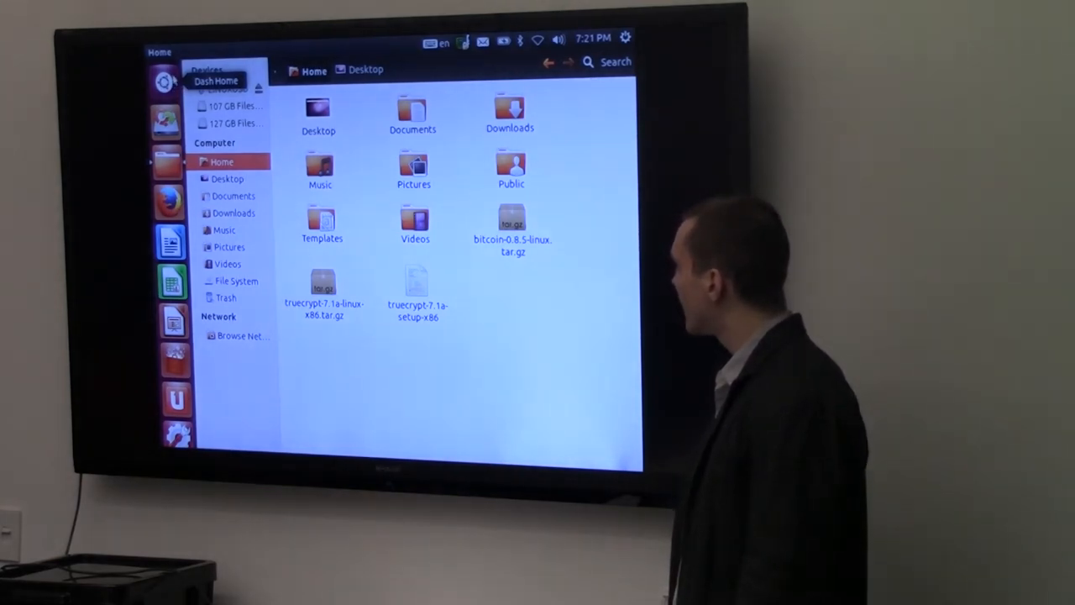
pyautogui.click(165, 81)
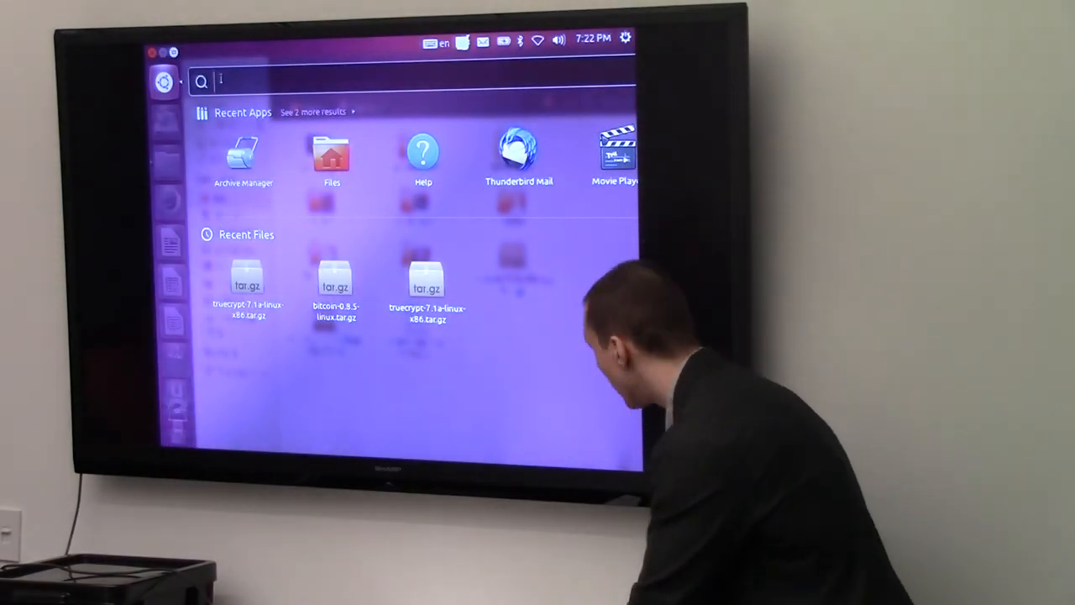
# Search the Dash for Terminal and start typing /usr/b at the new prompt
pyautogui.write('tetrminal')
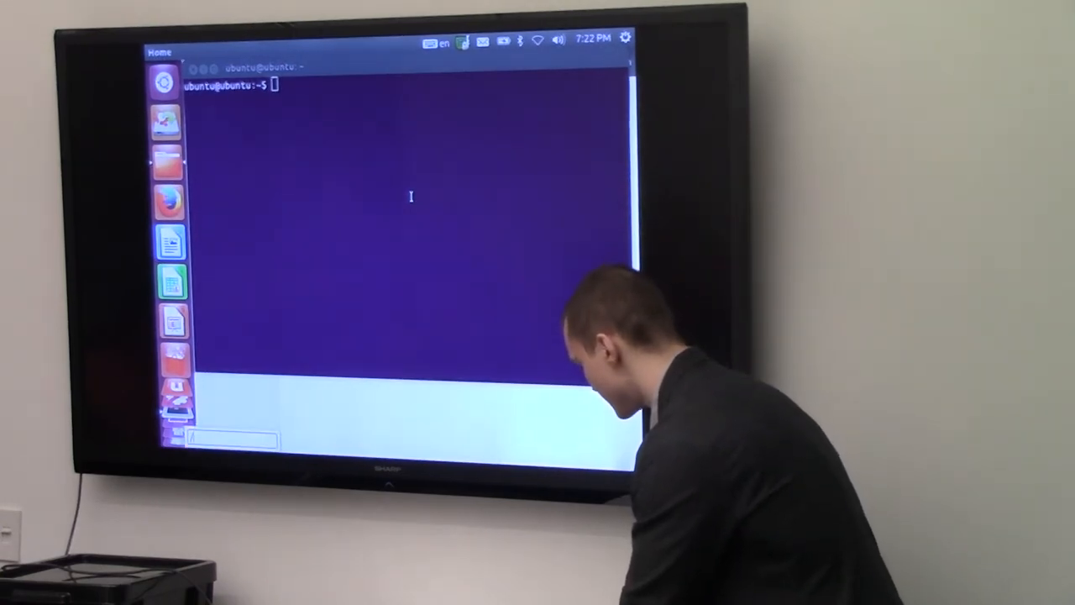
pyautogui.write('/usr/b')
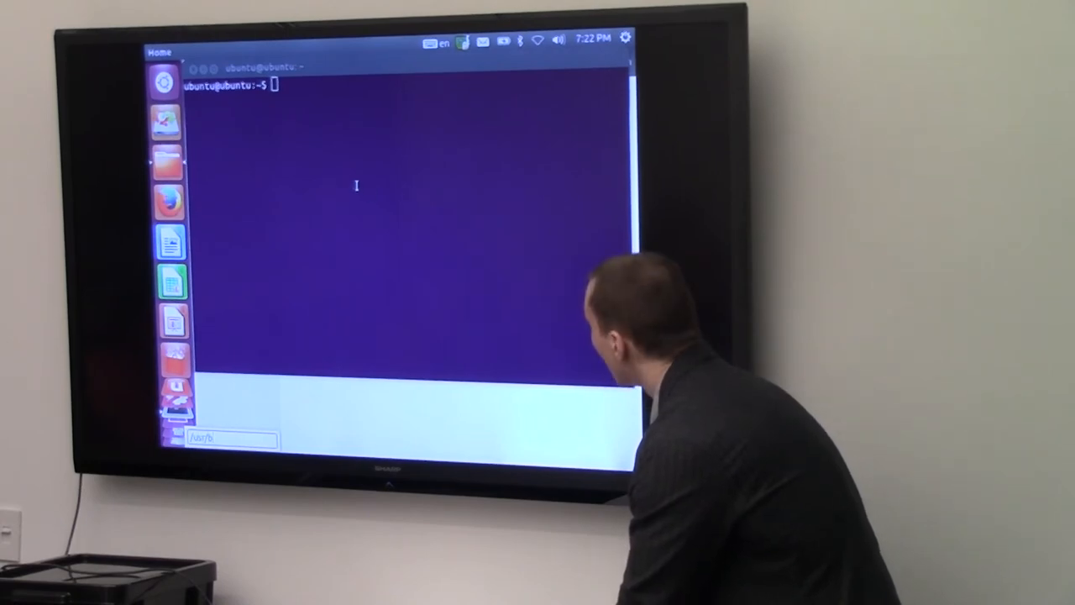
pyautogui.write('/usrb')
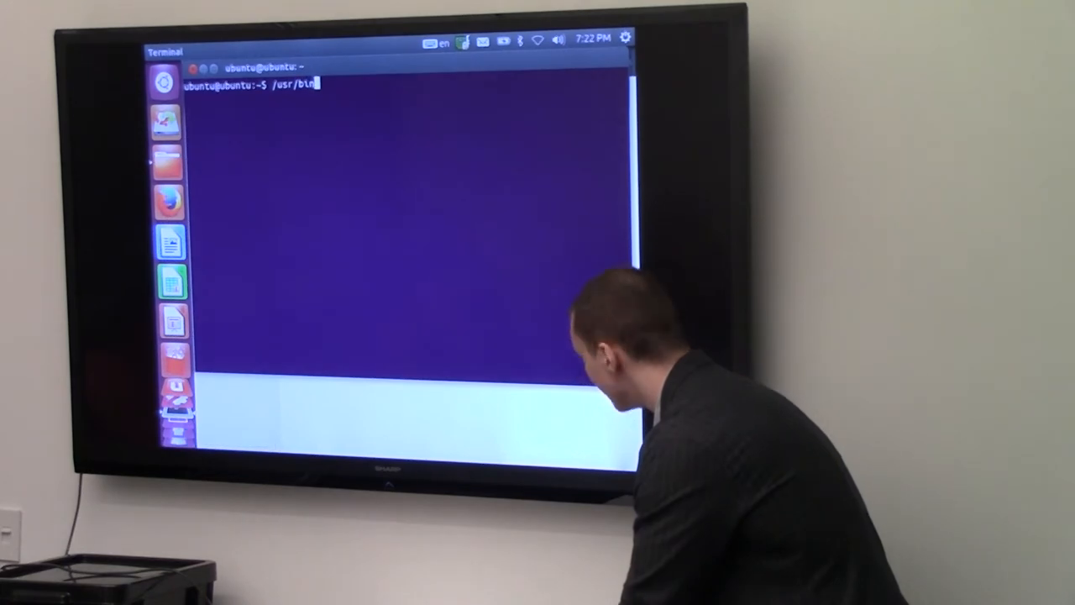
# Run /usr/bin/truecrypt to open the TrueCrypt main window
pyautogui.write('truecrypt')
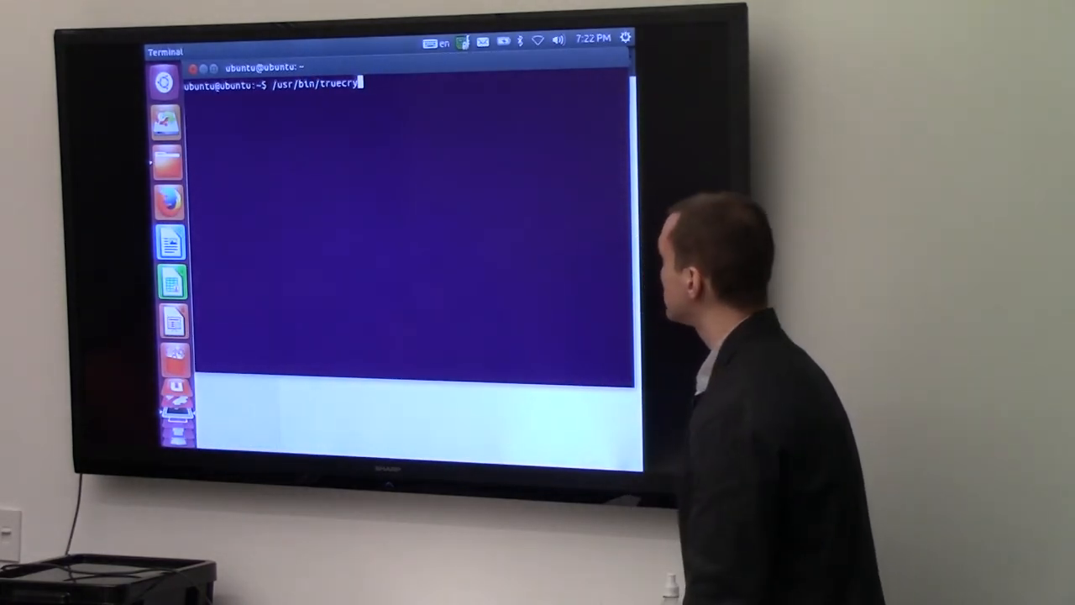
pyautogui.press('BackSpace')
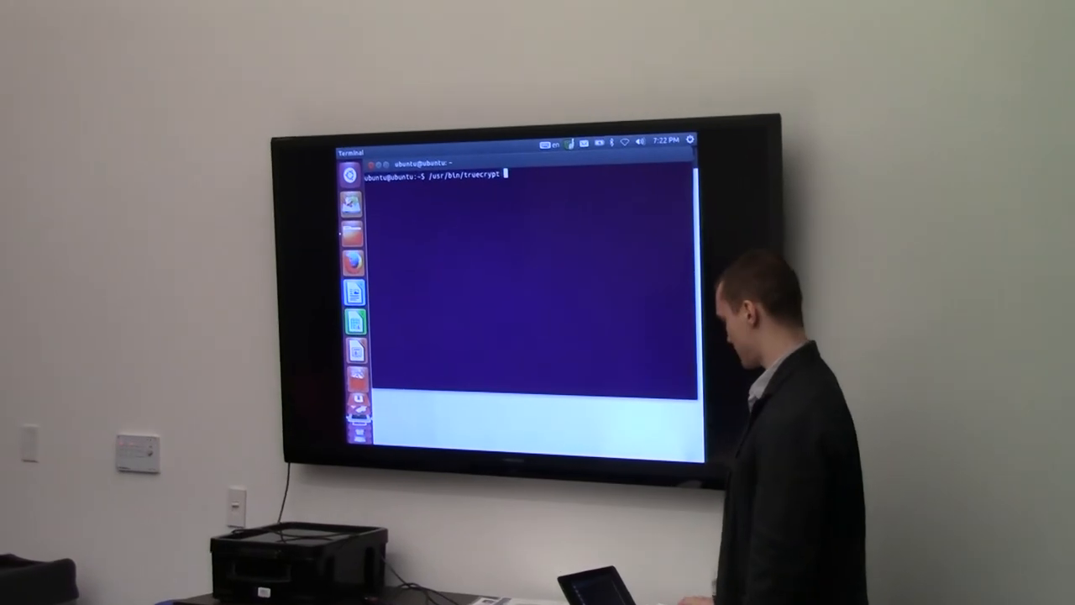
pyautogui.press('Return')
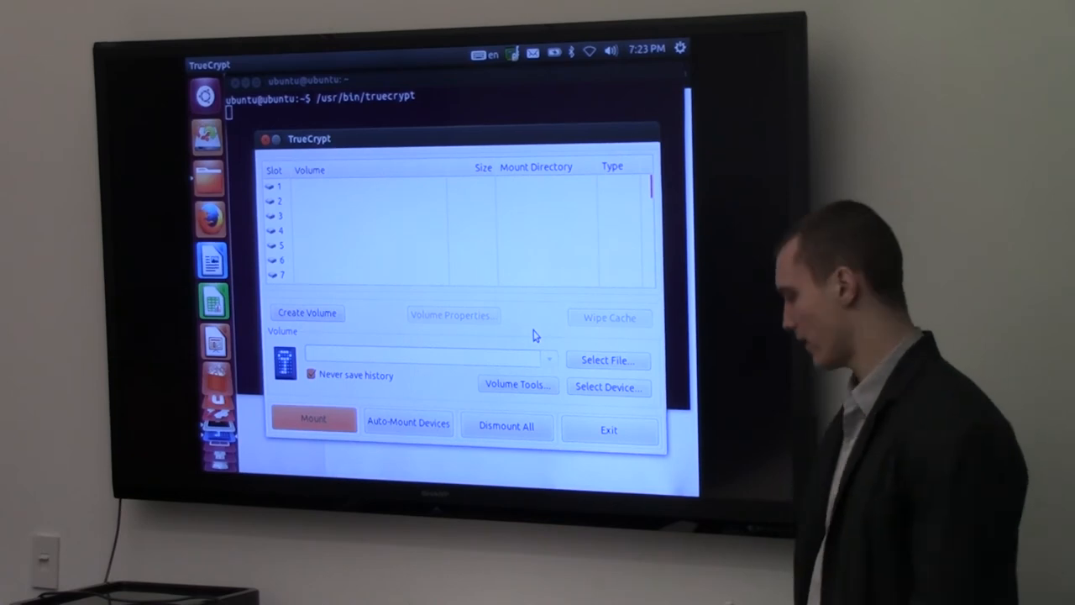
pyautogui.moveTo(474, 294)
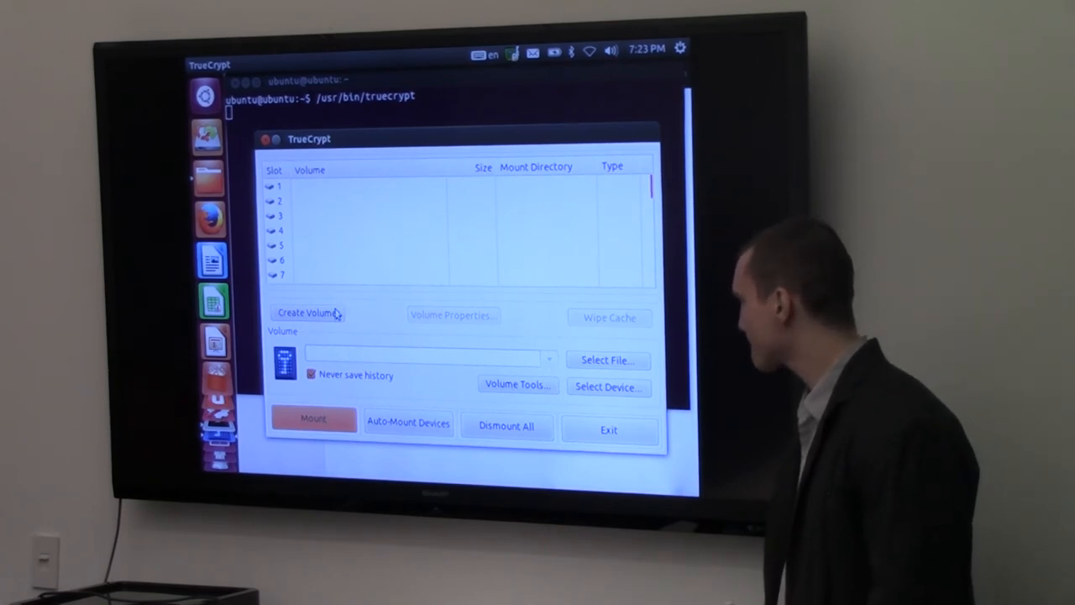
# Start the Volume Creation Wizard with an encrypted file container as a standard volume
pyautogui.click(306, 312)
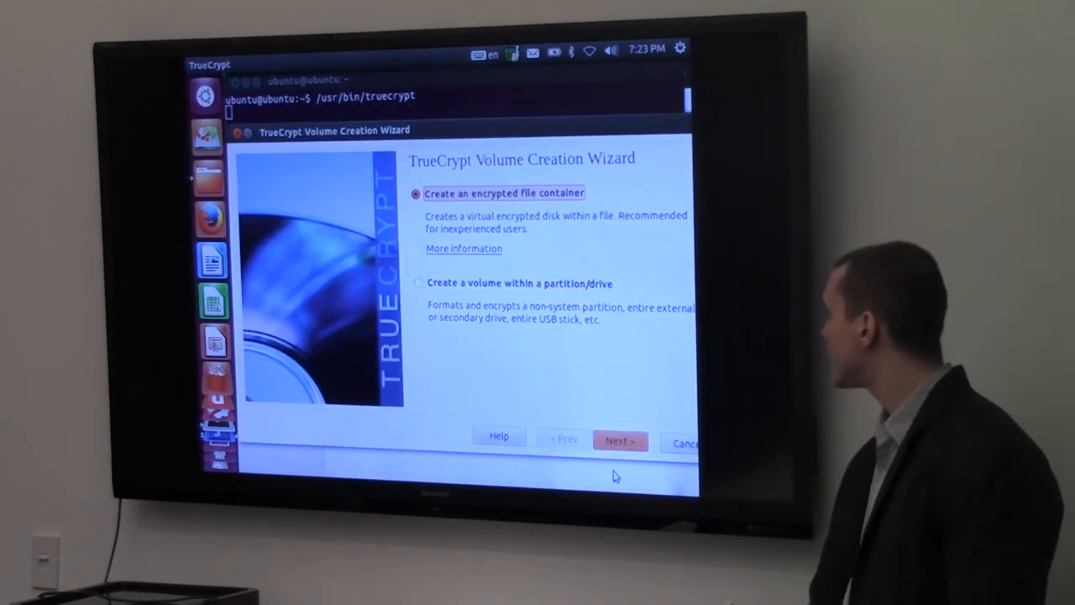
pyautogui.click(620, 440)
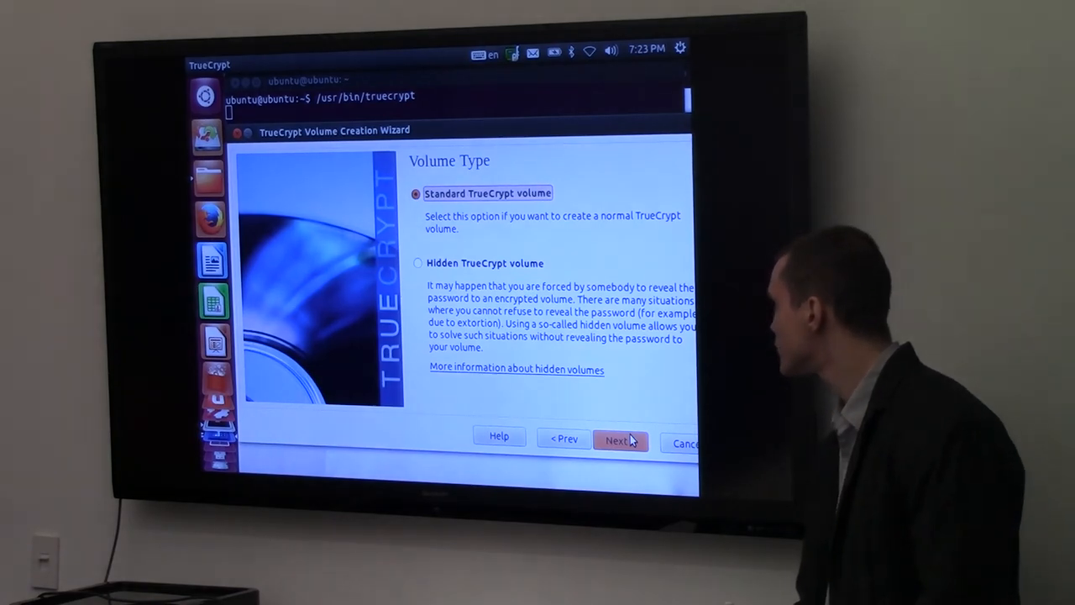
pyautogui.click(618, 440)
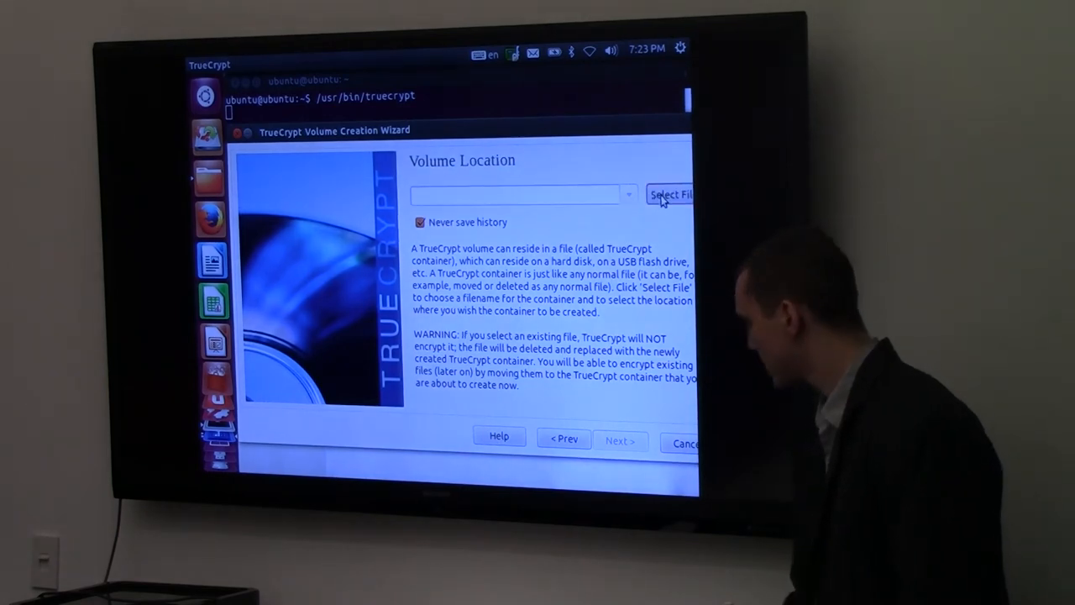
# Save the container as coldstoragefile inside LINUXUSB/coldstoragetut
pyautogui.click(669, 195)
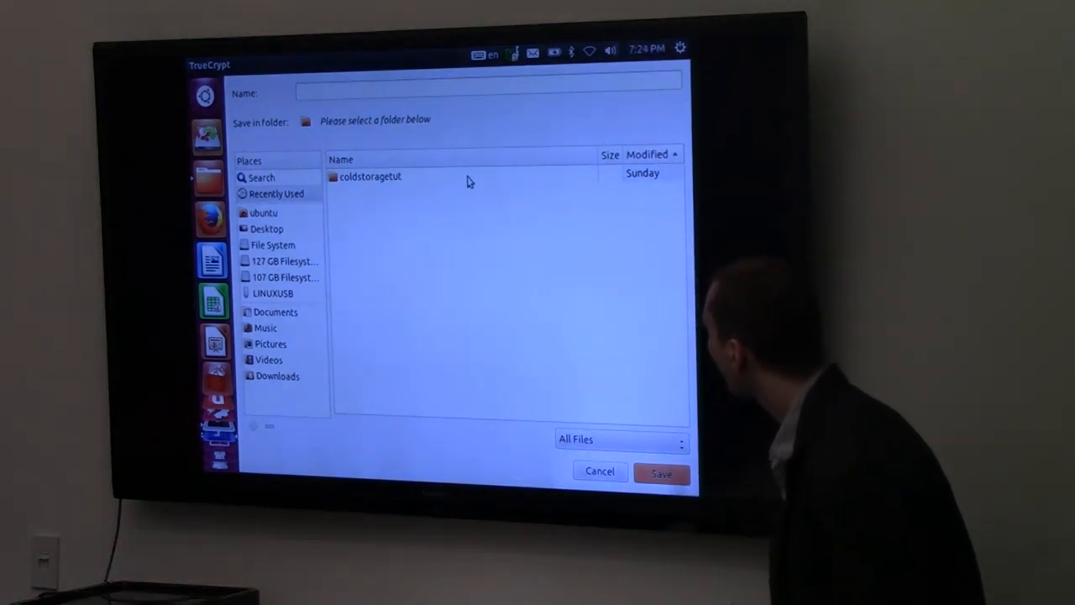
pyautogui.doubleClick(369, 176)
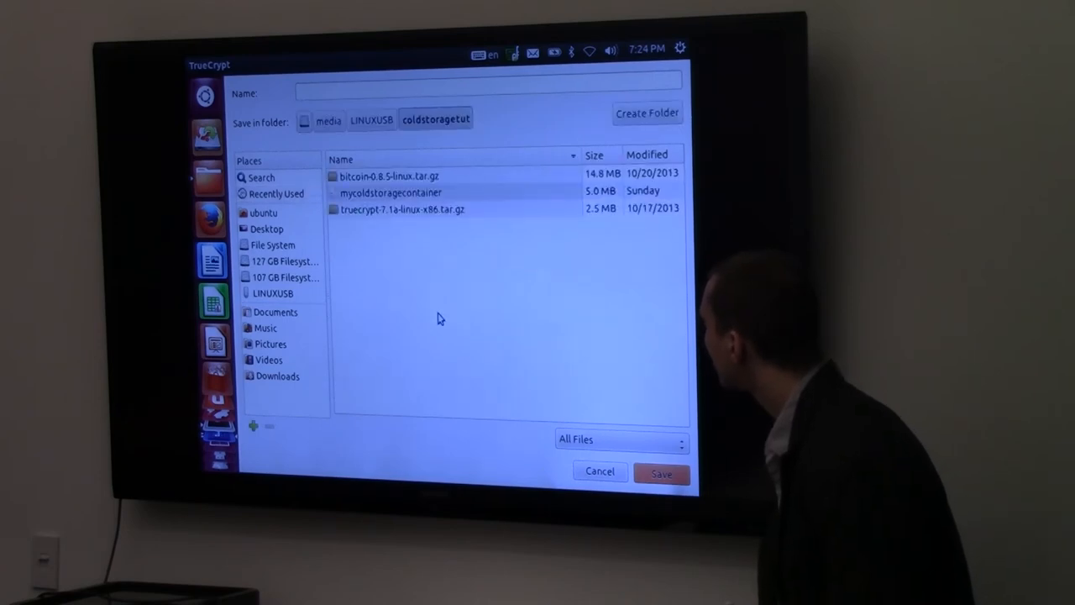
pyautogui.click(487, 92)
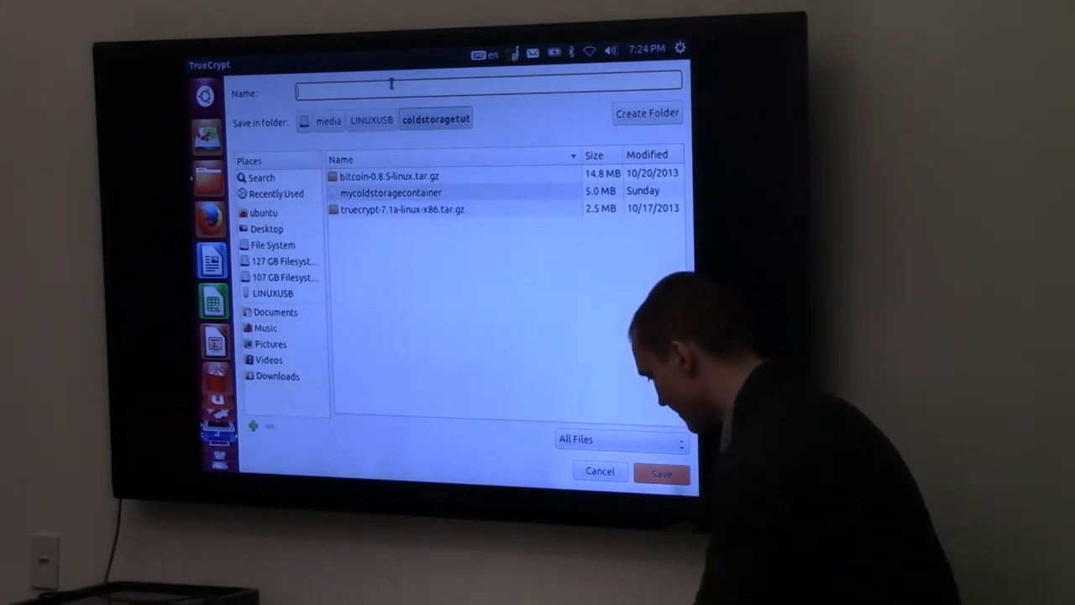
pyautogui.write('coldstro')
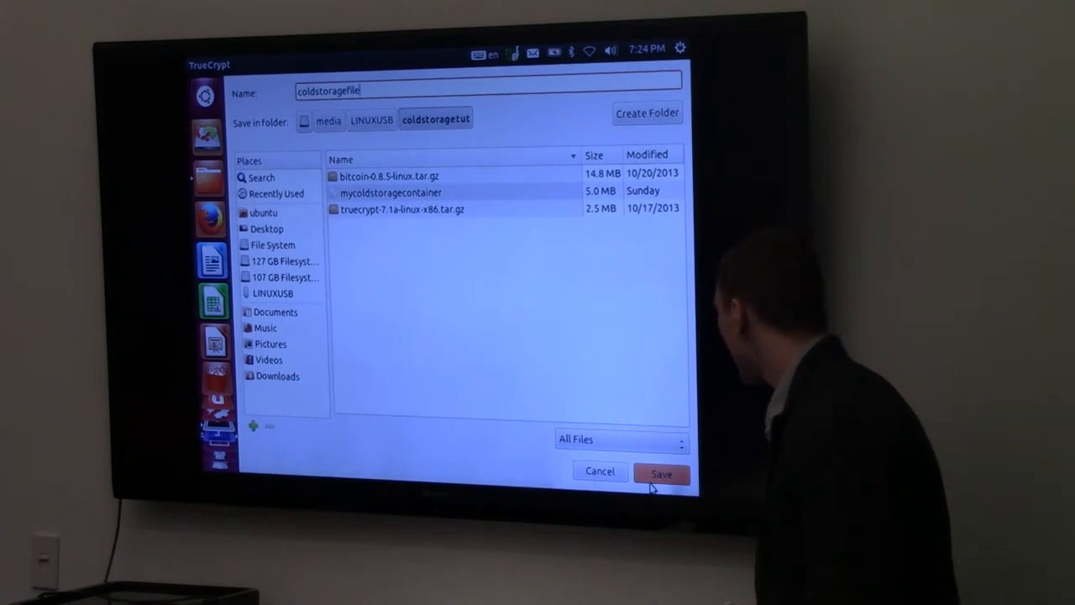
pyautogui.click(662, 474)
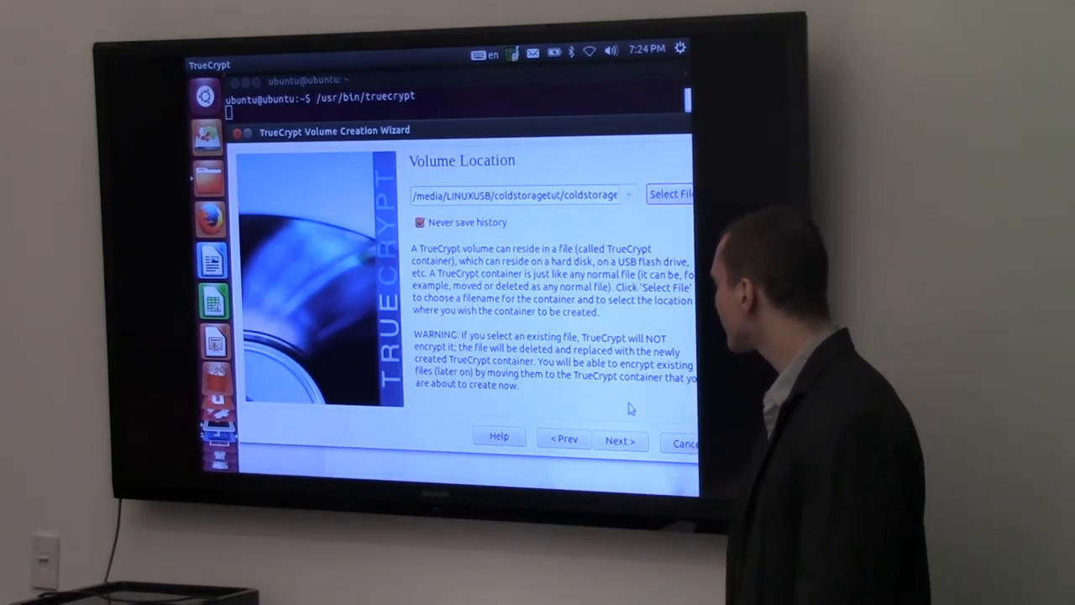
# Choose AES-Twofish-Serpent encryption and a 5 MB volume size
pyautogui.click(620, 440)
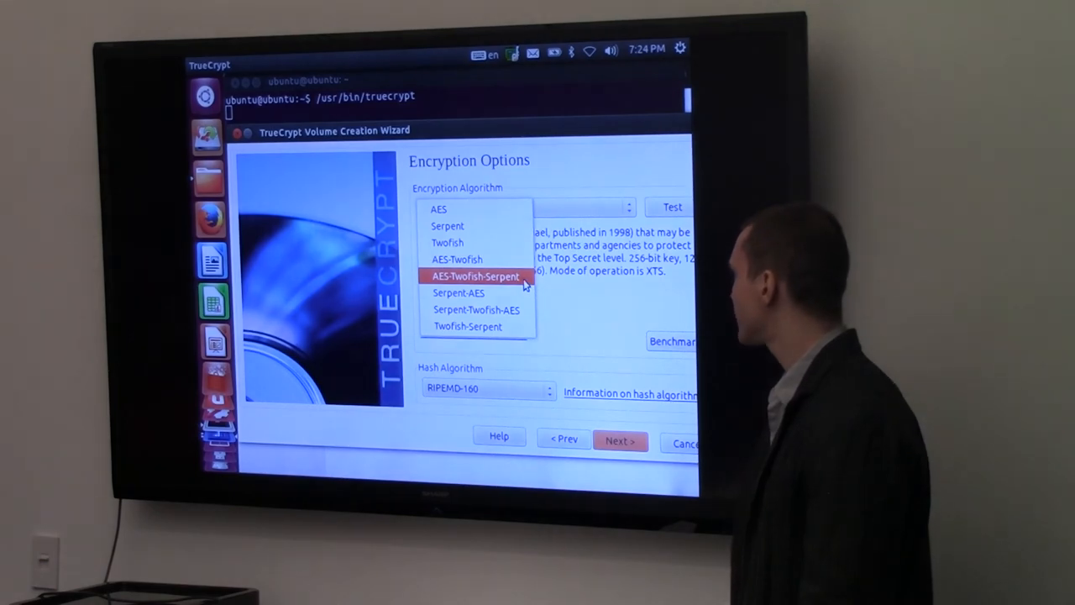
pyautogui.click(475, 275)
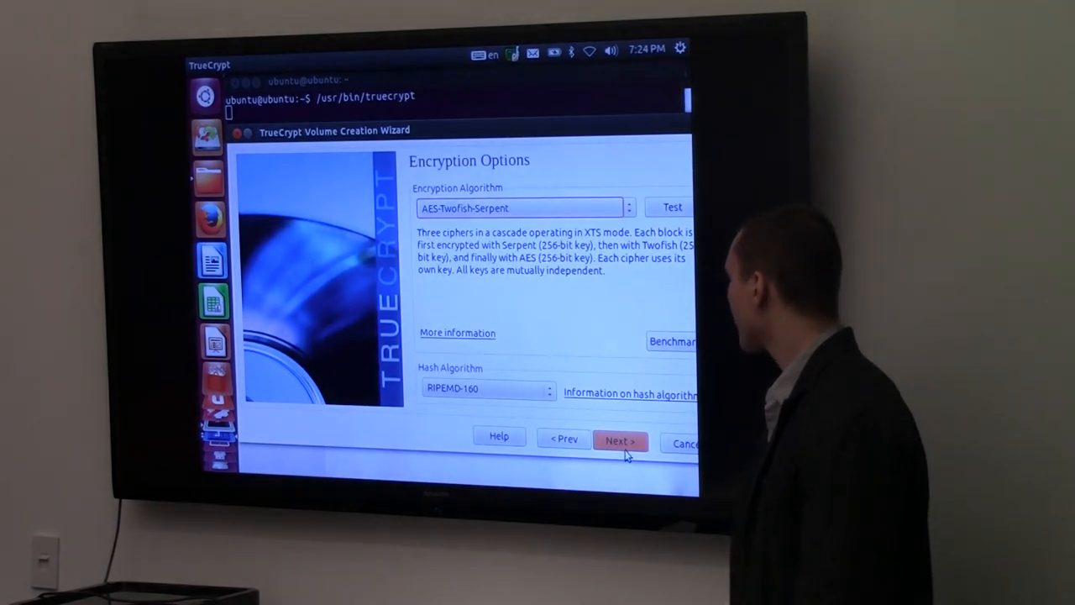
pyautogui.click(619, 440)
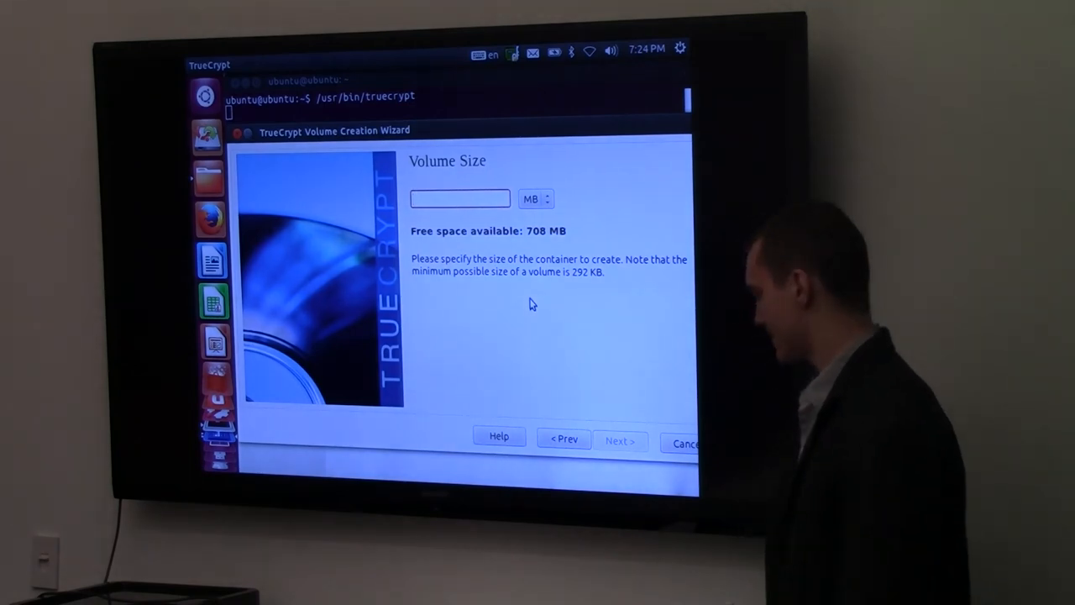
pyautogui.write('5')
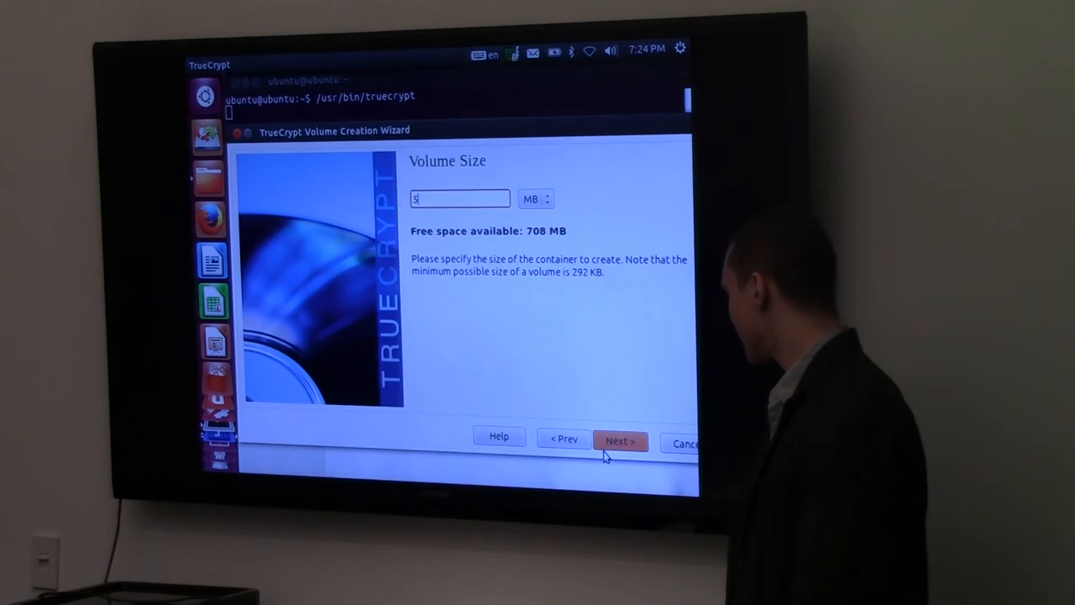
pyautogui.click(618, 441)
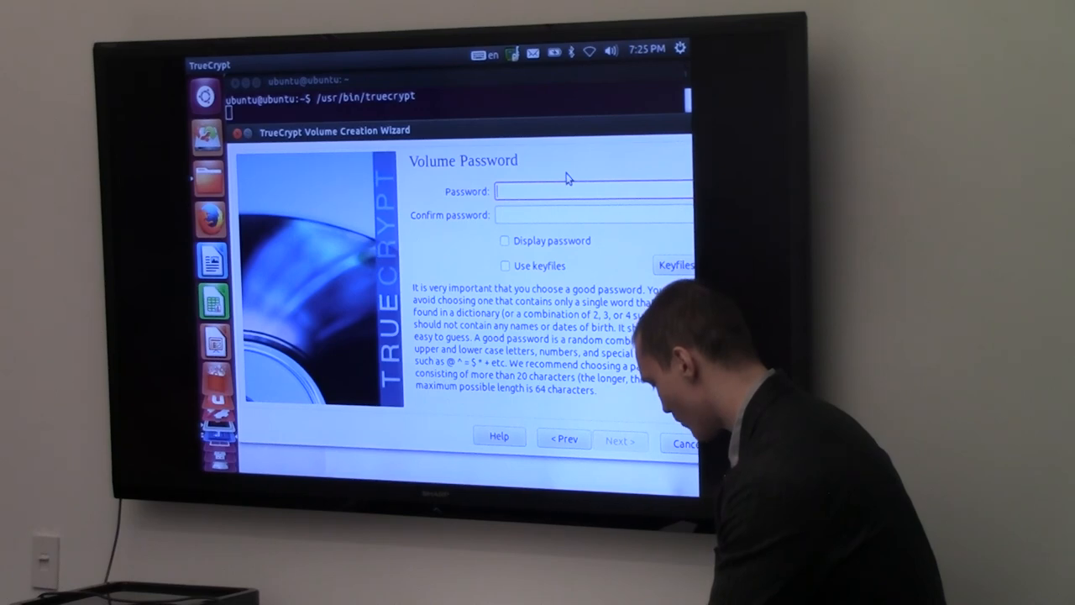
# Enter and confirm the volume password and continue to Format Options
pyautogui.write('password')
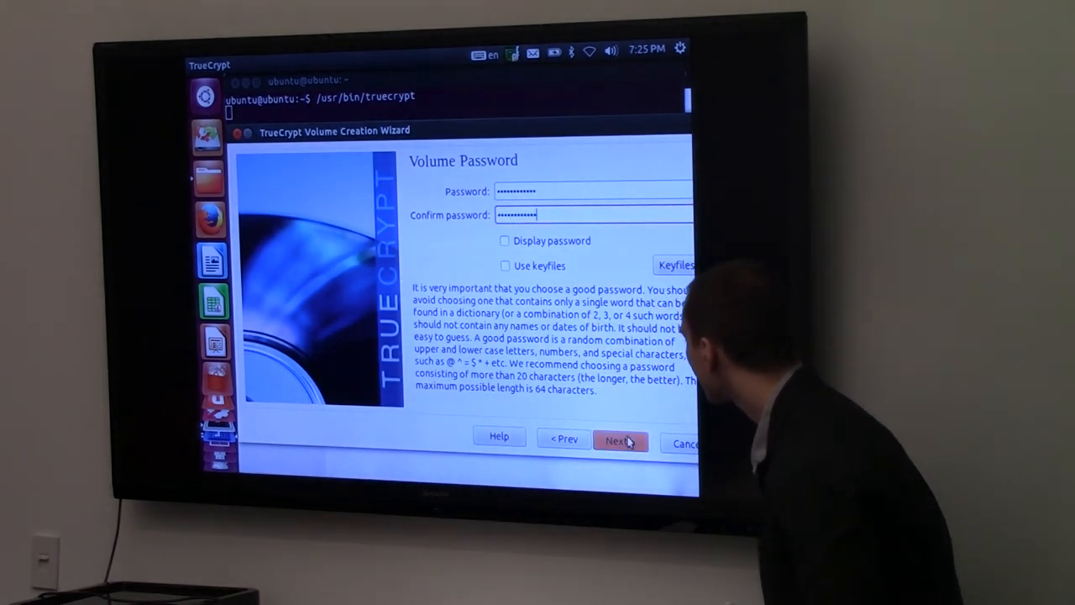
pyautogui.click(619, 443)
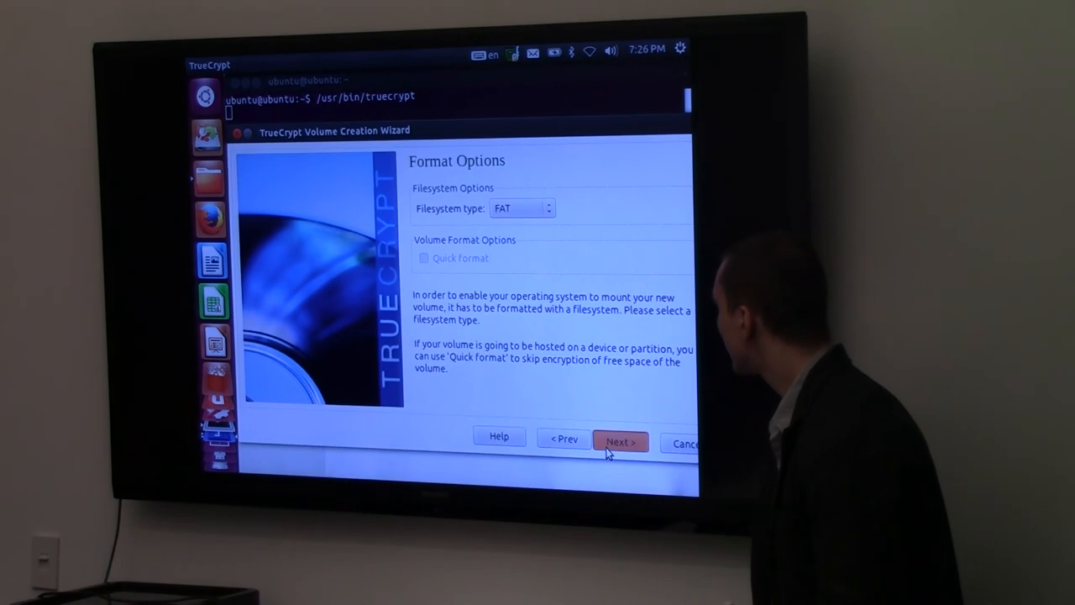
# Format the container as FAT, confirm its creation and exit the wizard
pyautogui.click(619, 440)
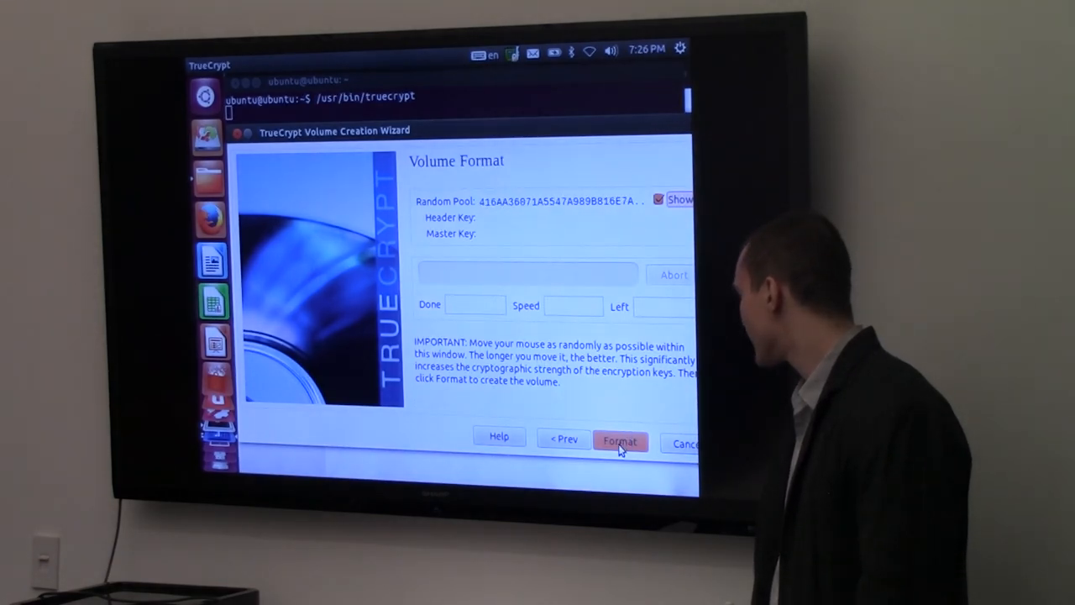
pyautogui.click(620, 440)
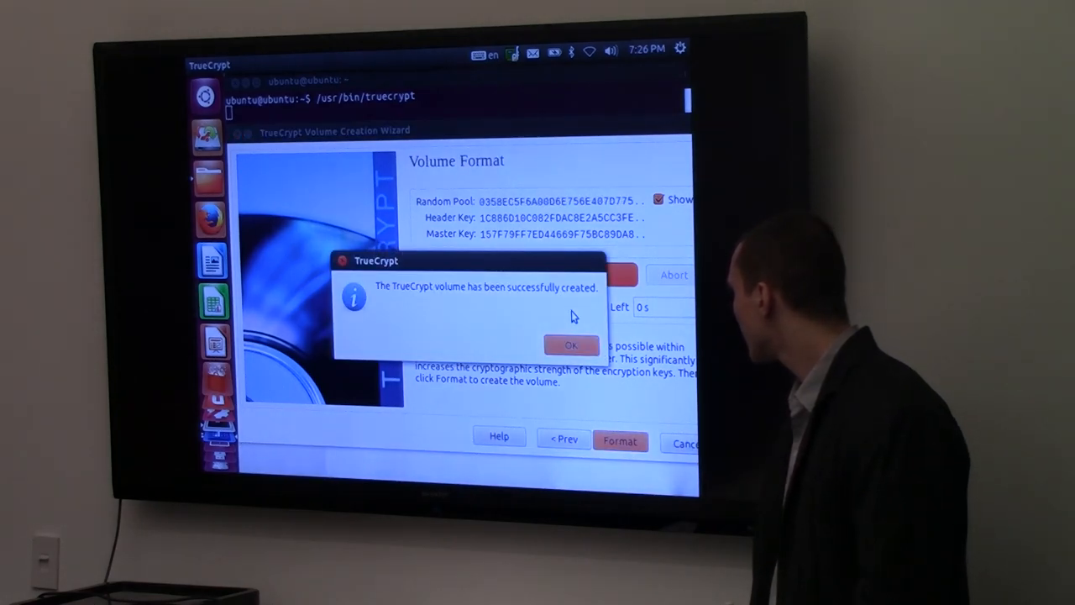
pyautogui.click(571, 344)
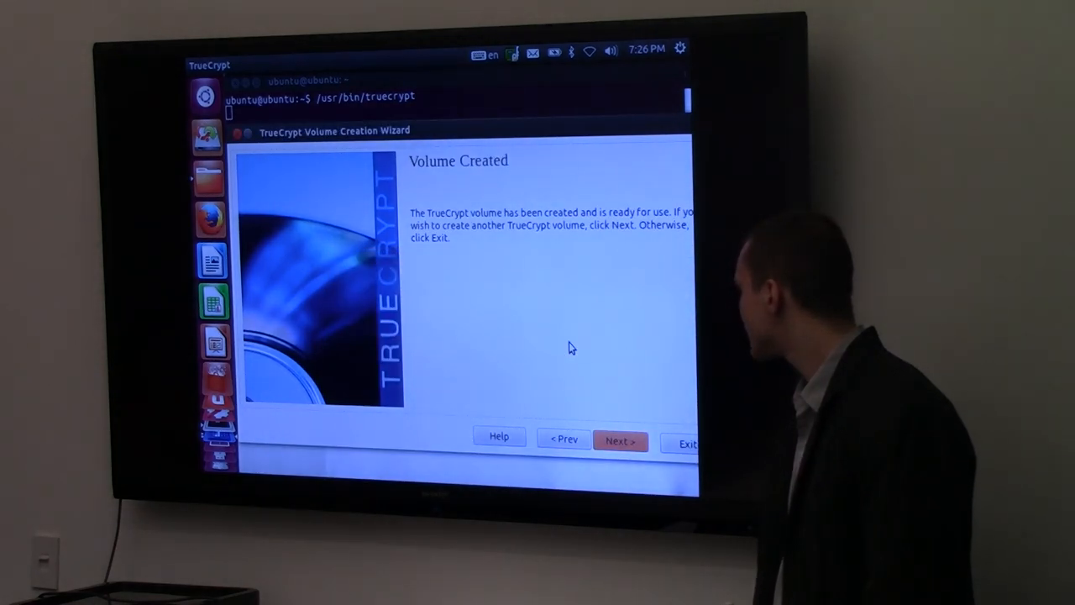
pyautogui.click(689, 444)
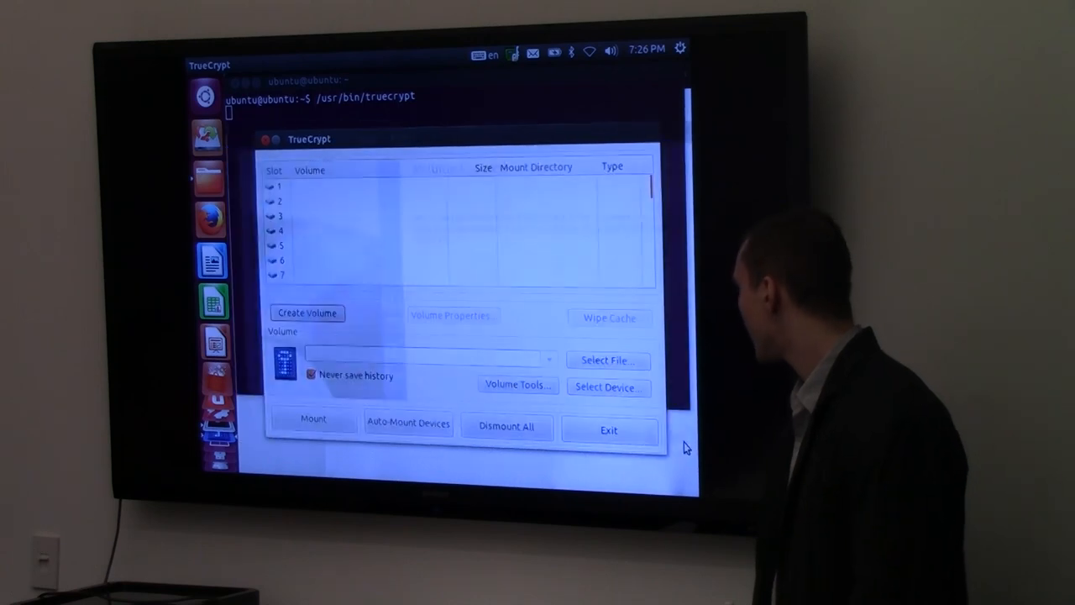